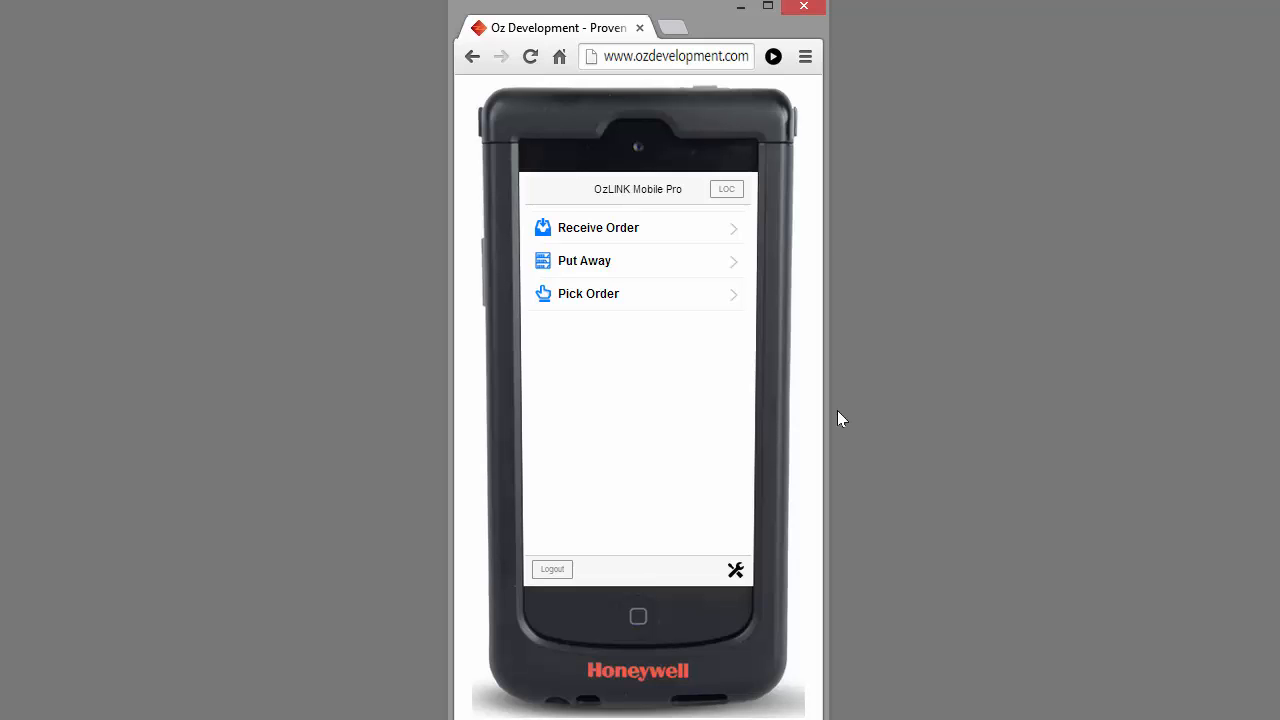
{"action": "mouse_move", "coordinate": [616, 322]}
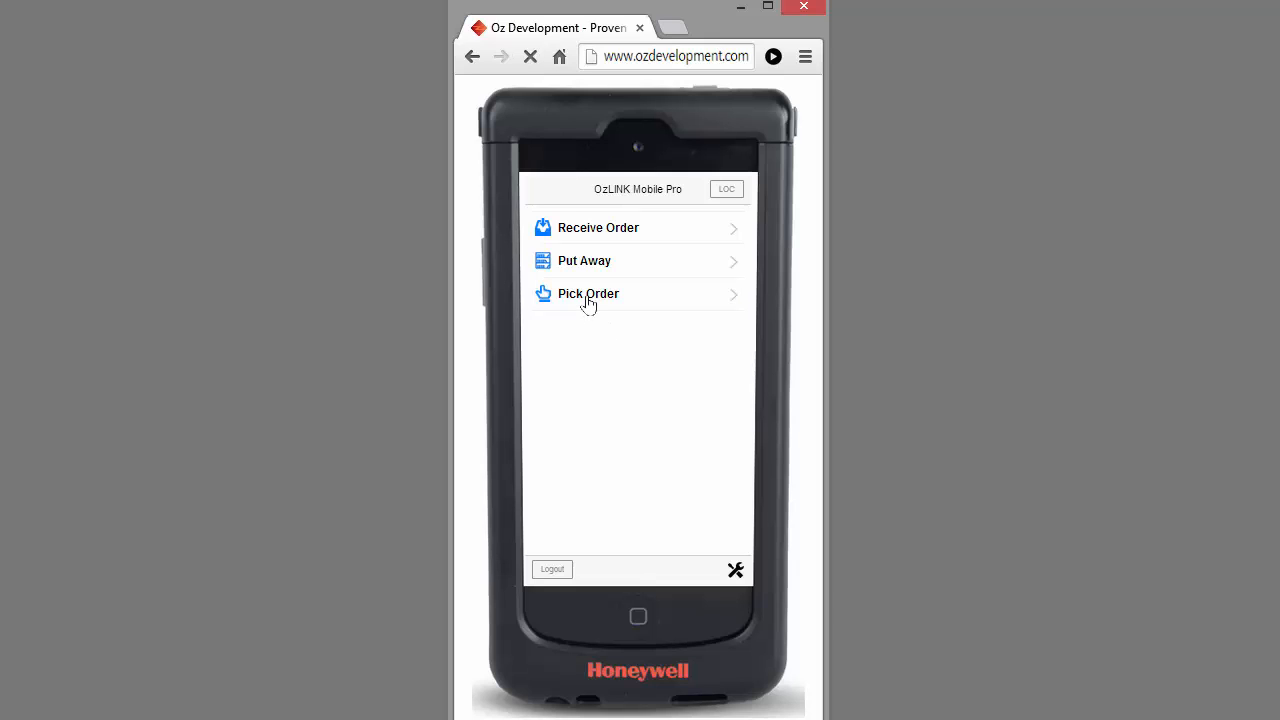
Start the Pick Order workflow, reaching the Sales Order Search screen.
{"action": "left_click", "coordinate": [588, 292]}
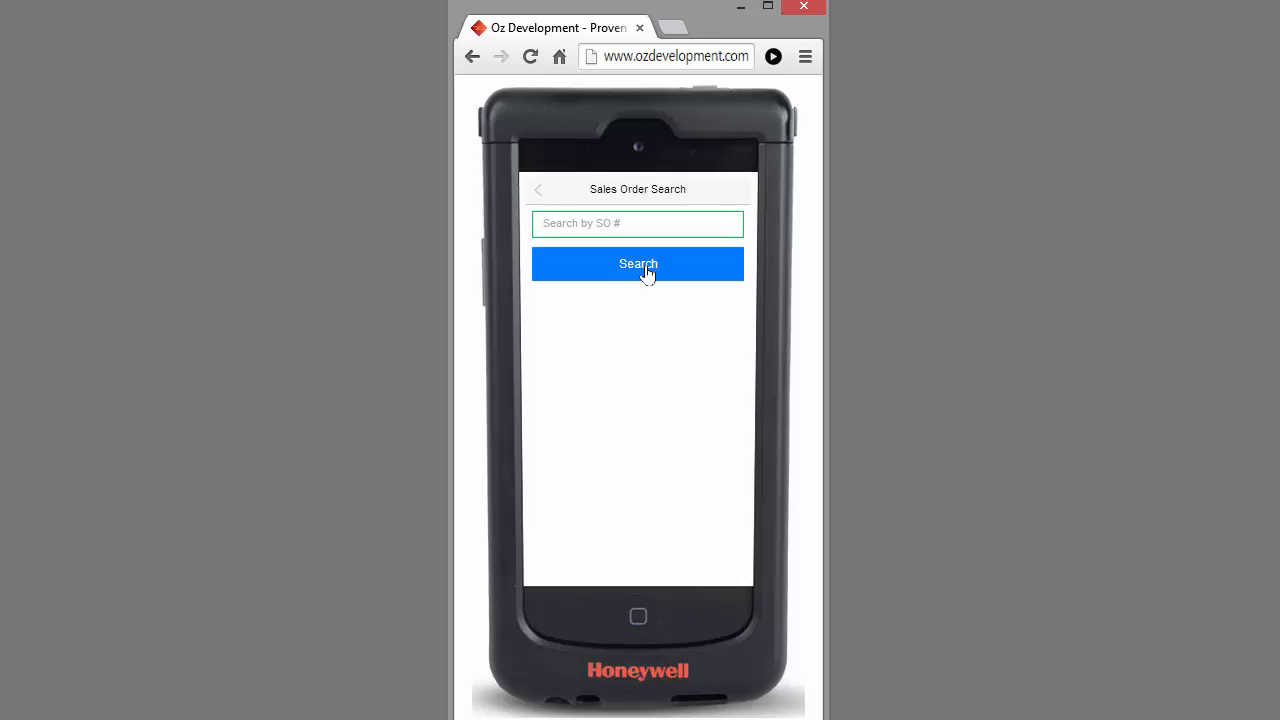
Search the sales orders and select order 600 (Hextall Inc.) to pick its three items.
{"action": "left_click", "coordinate": [636, 264]}
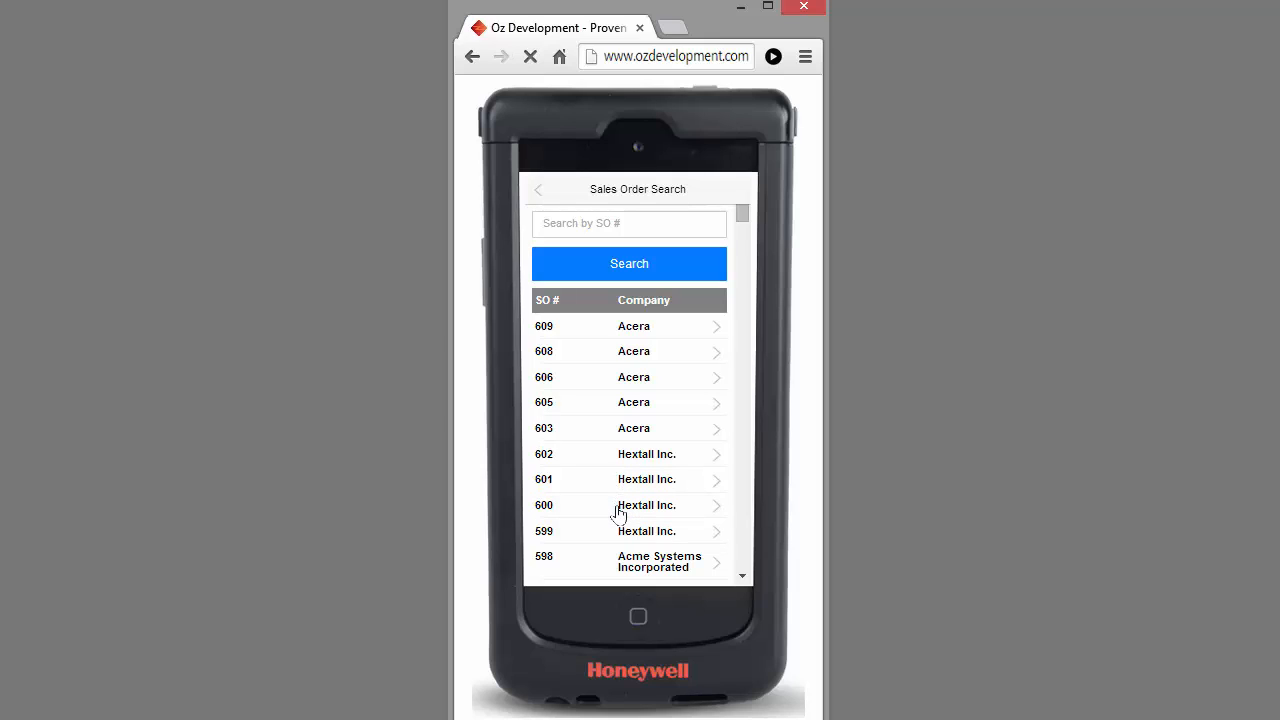
{"action": "left_click", "coordinate": [618, 510]}
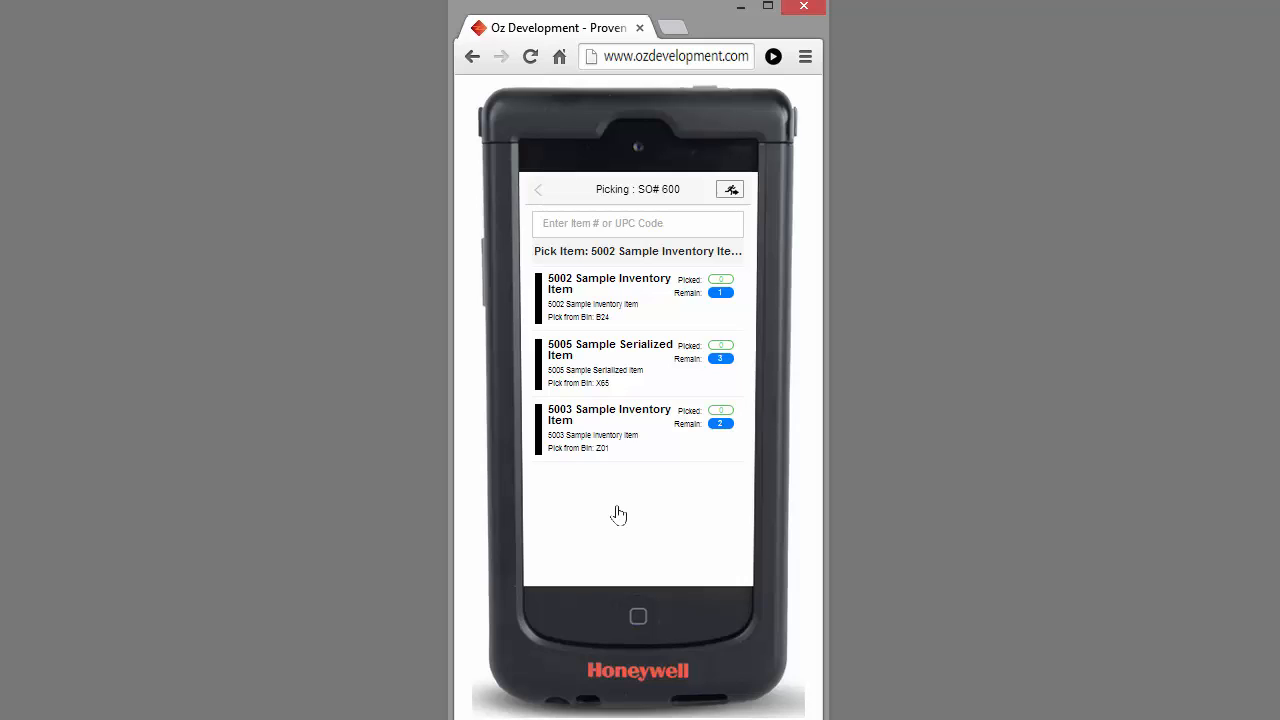
{"action": "mouse_move", "coordinate": [616, 370]}
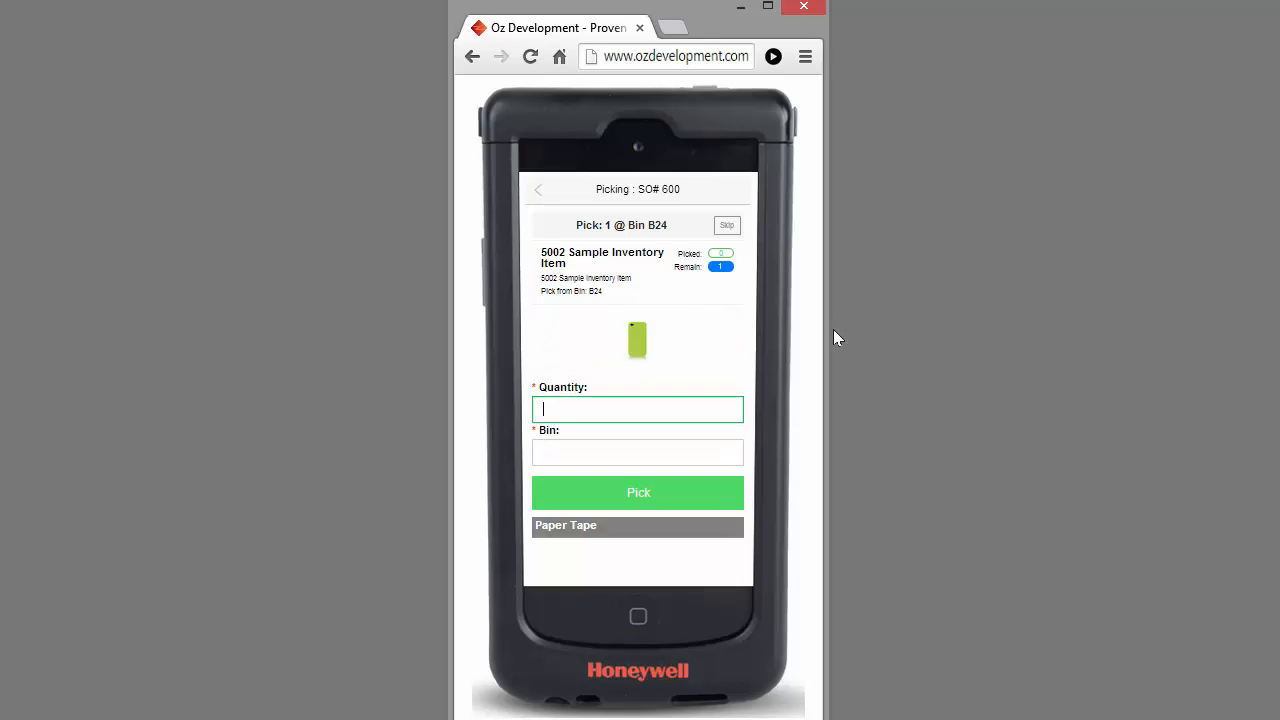
Pick quantity 1 of item 5002 from bin B24, then select the 5005 serialized item.
{"action": "type", "text": "1"}
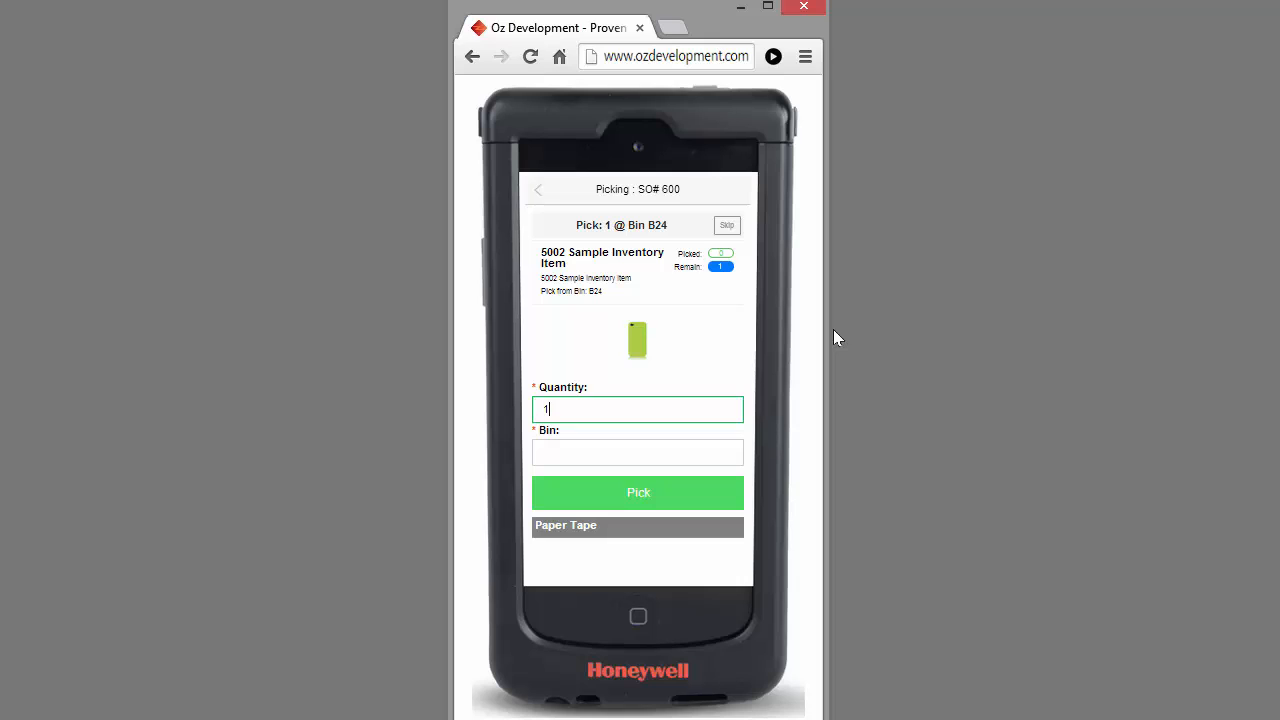
{"action": "left_click", "coordinate": [636, 452]}
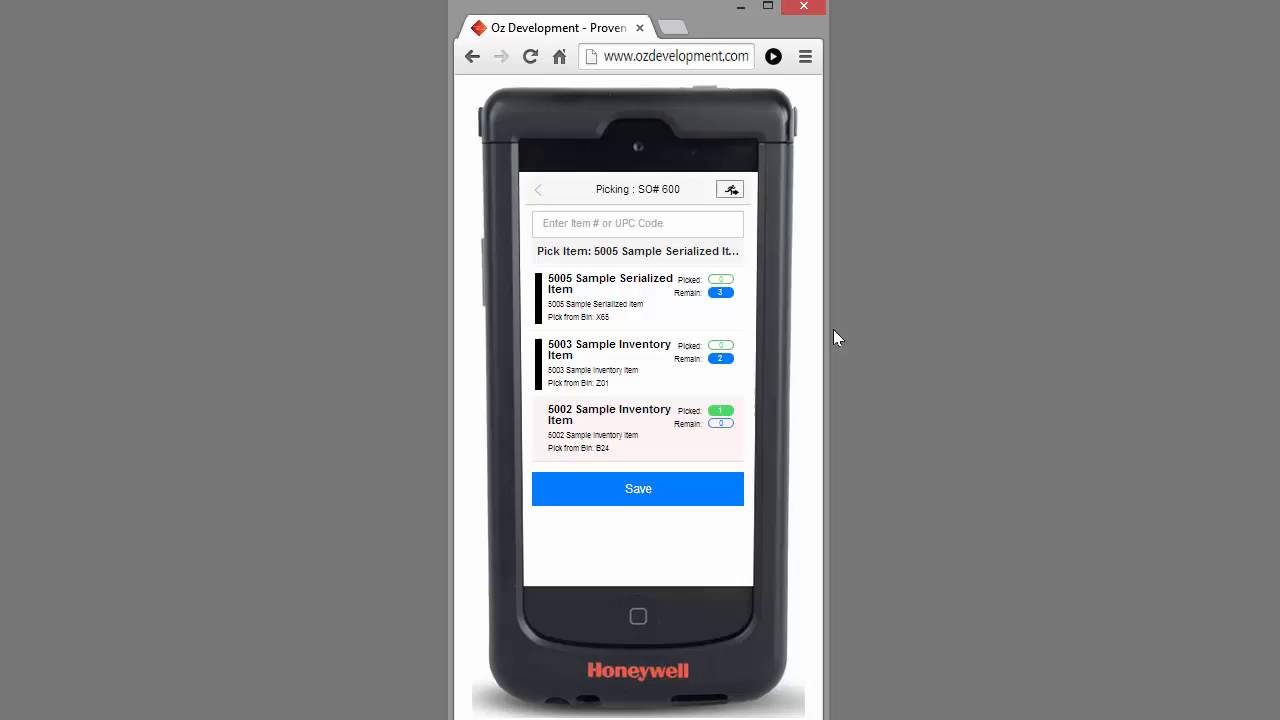
{"action": "left_click", "coordinate": [612, 296]}
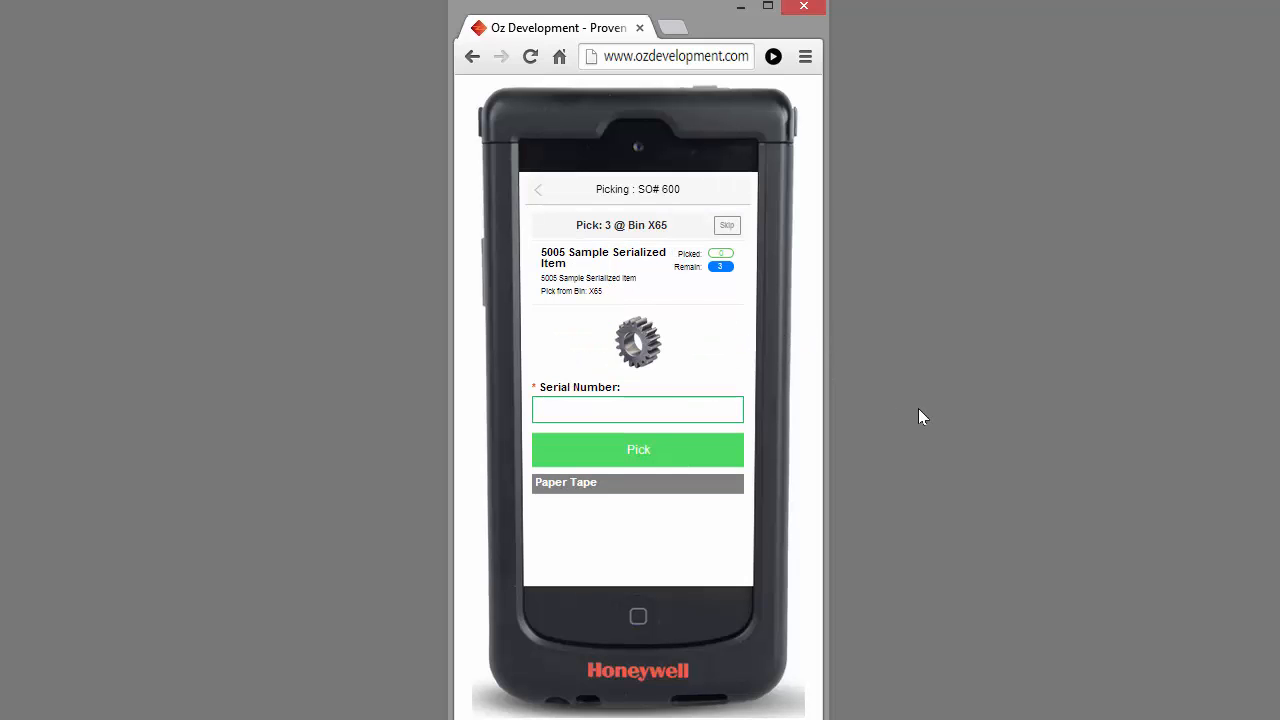
Pick the 5005 serialized units from bin X65 by entering serial numbers (1…, 321) one at a time.
{"action": "left_click", "coordinate": [636, 408]}
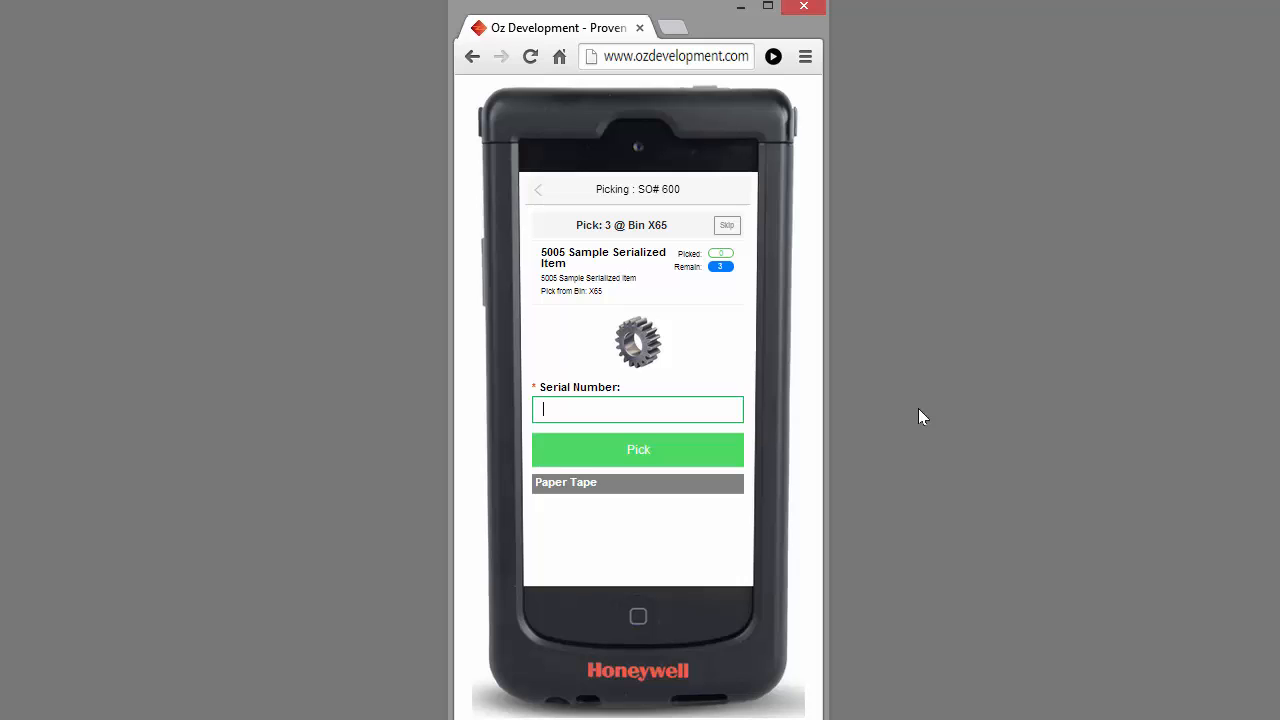
{"action": "type", "text": "1"}
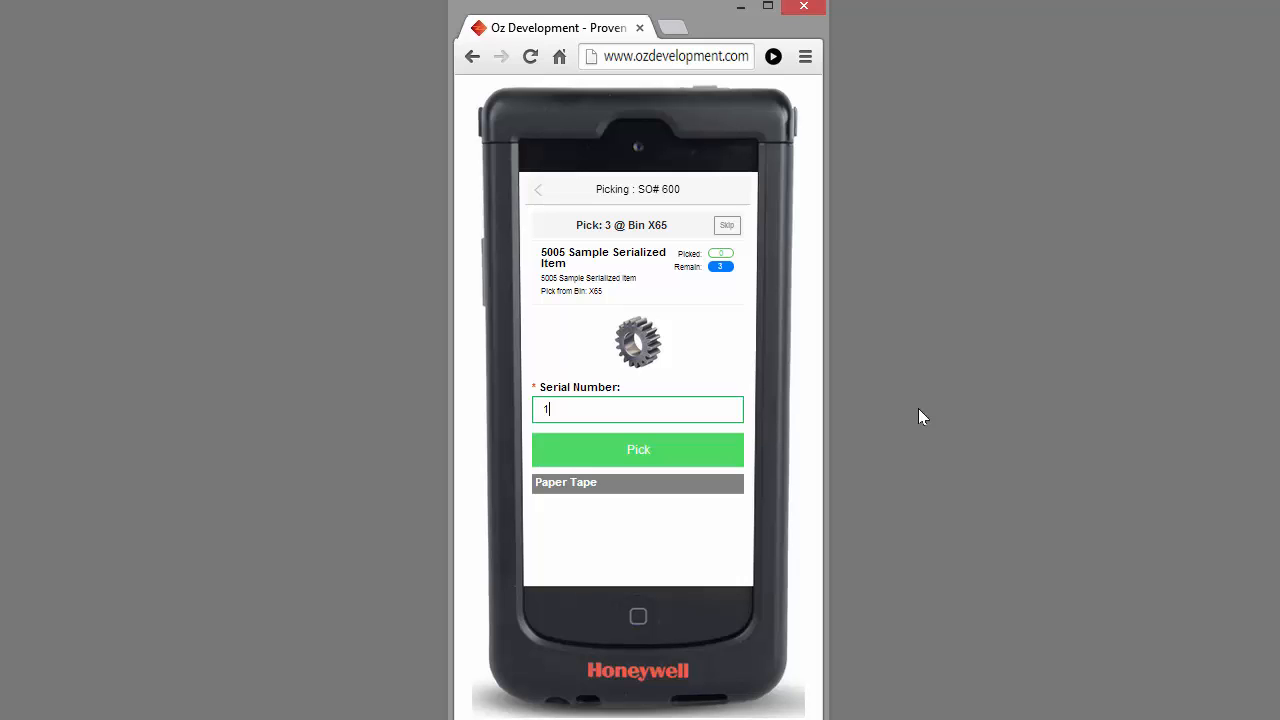
{"action": "left_click", "coordinate": [636, 448]}
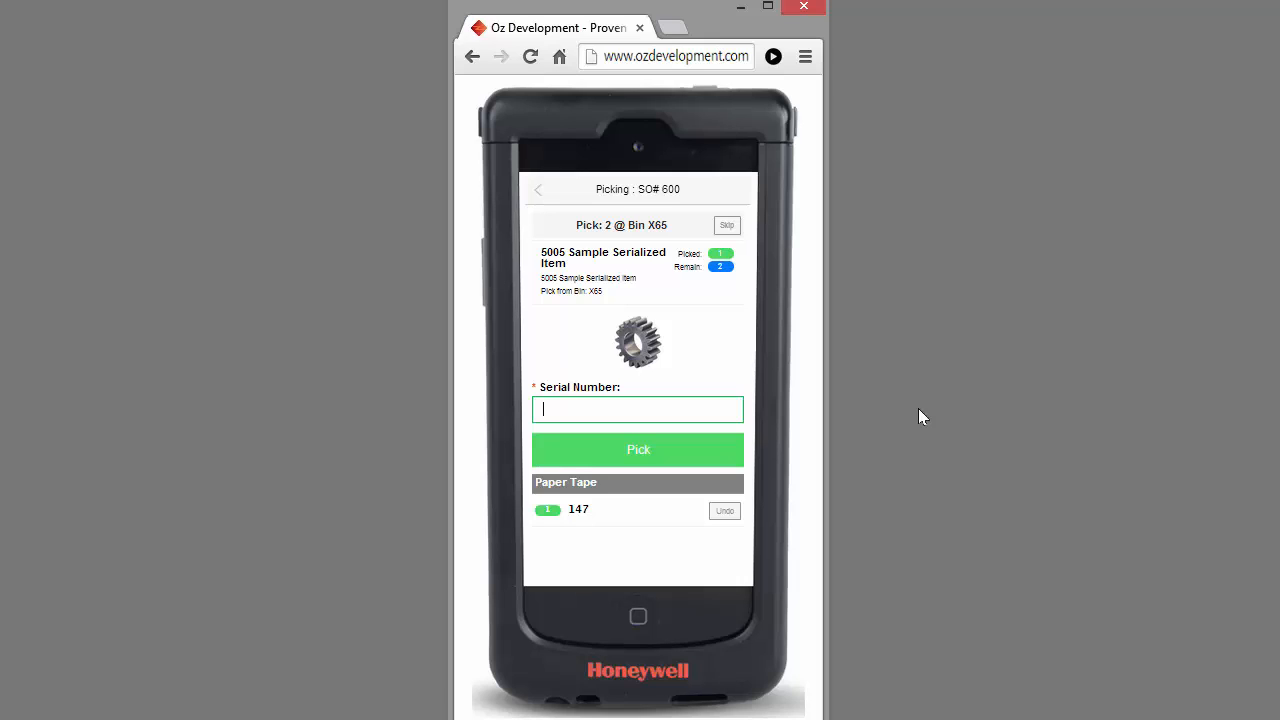
{"action": "type", "text": "321"}
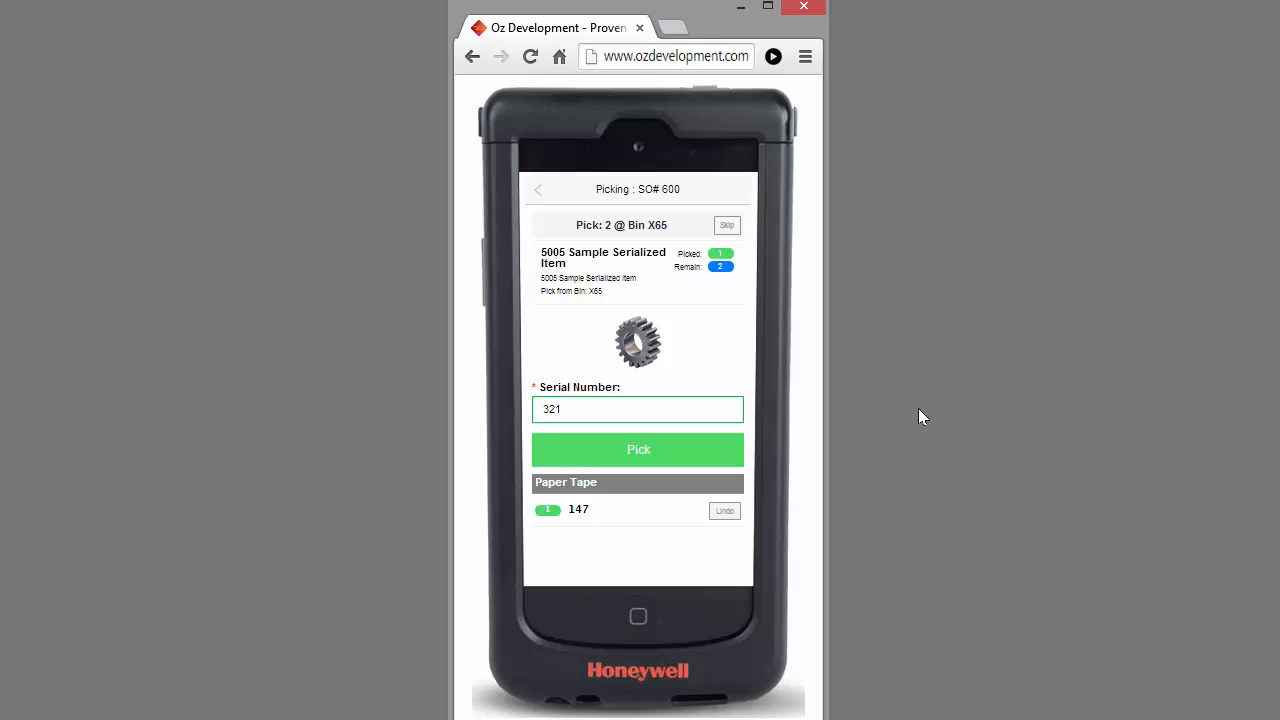
{"action": "left_click", "coordinate": [638, 448]}
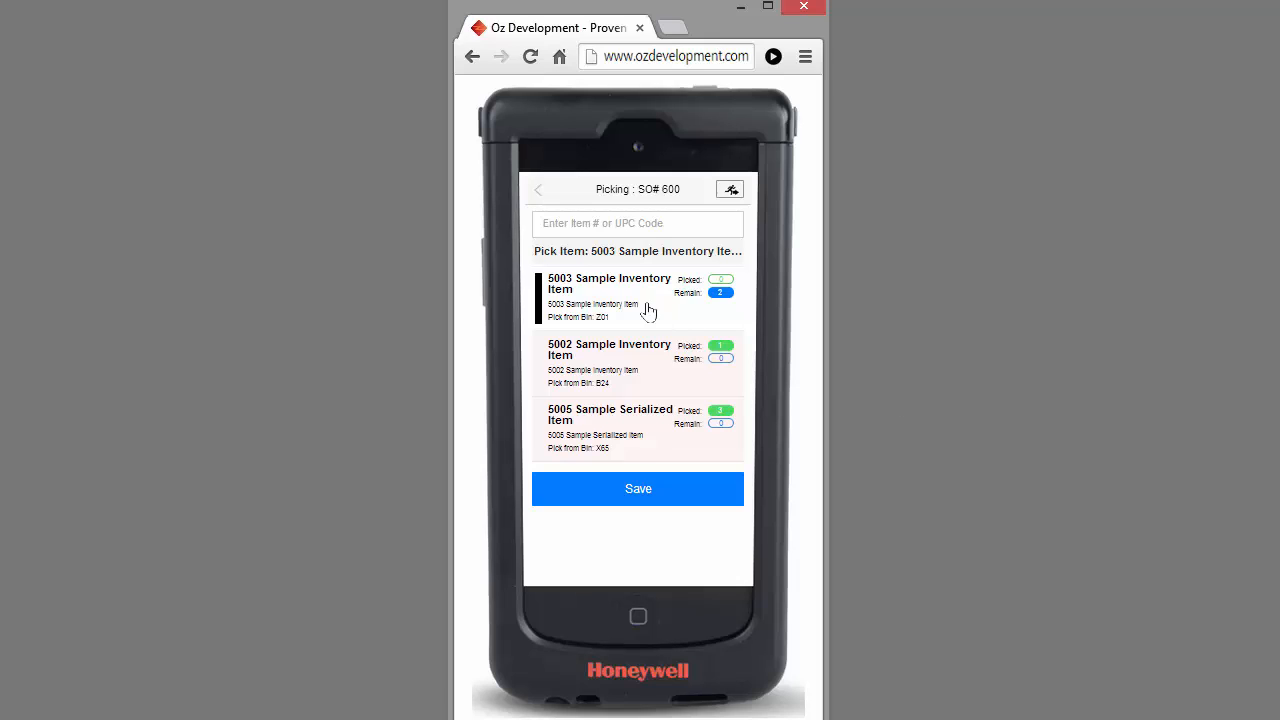
Pick 2 units of item 5003 from bin Z01 and save order 600 as complete.
{"action": "left_click", "coordinate": [610, 290]}
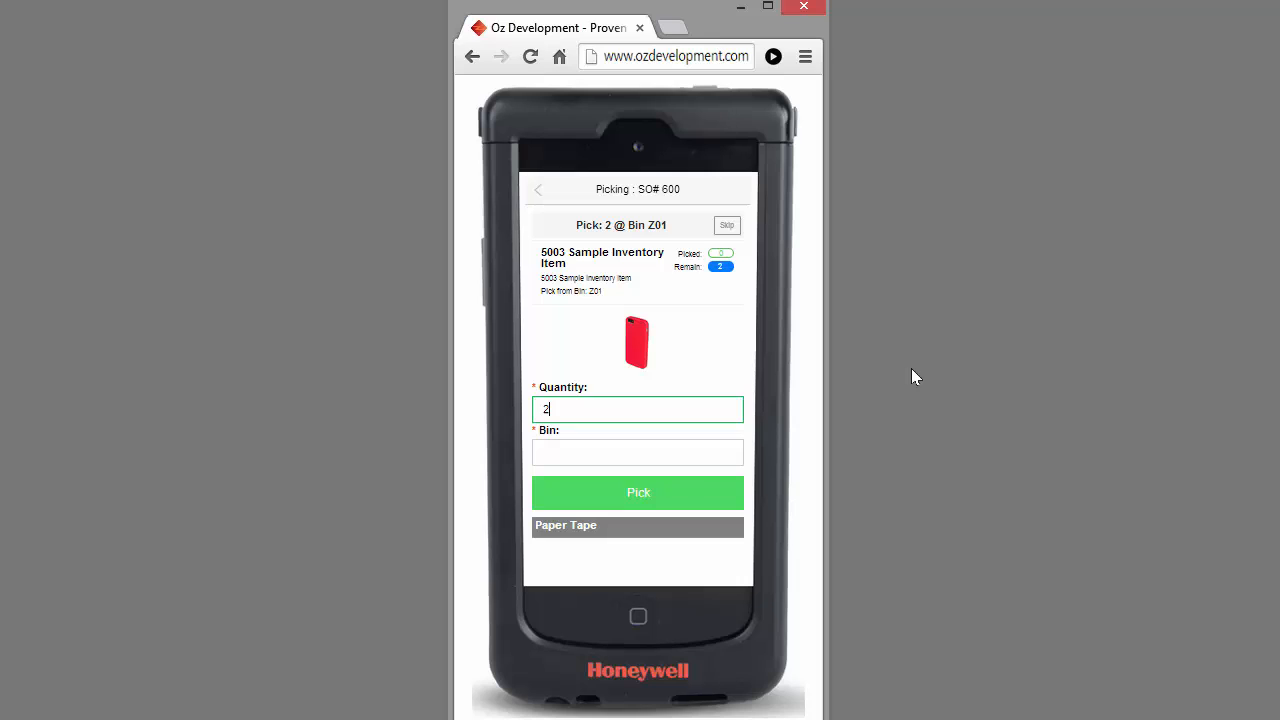
{"action": "left_click", "coordinate": [636, 452]}
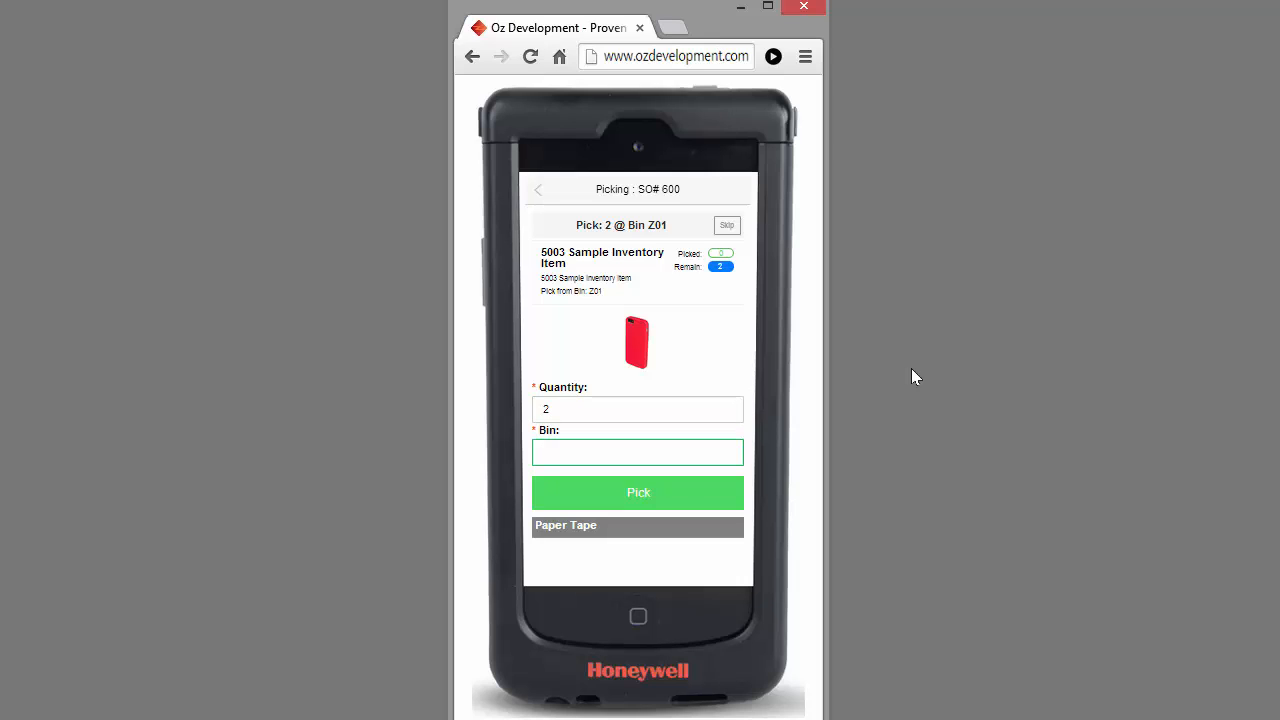
{"action": "left_click", "coordinate": [636, 492]}
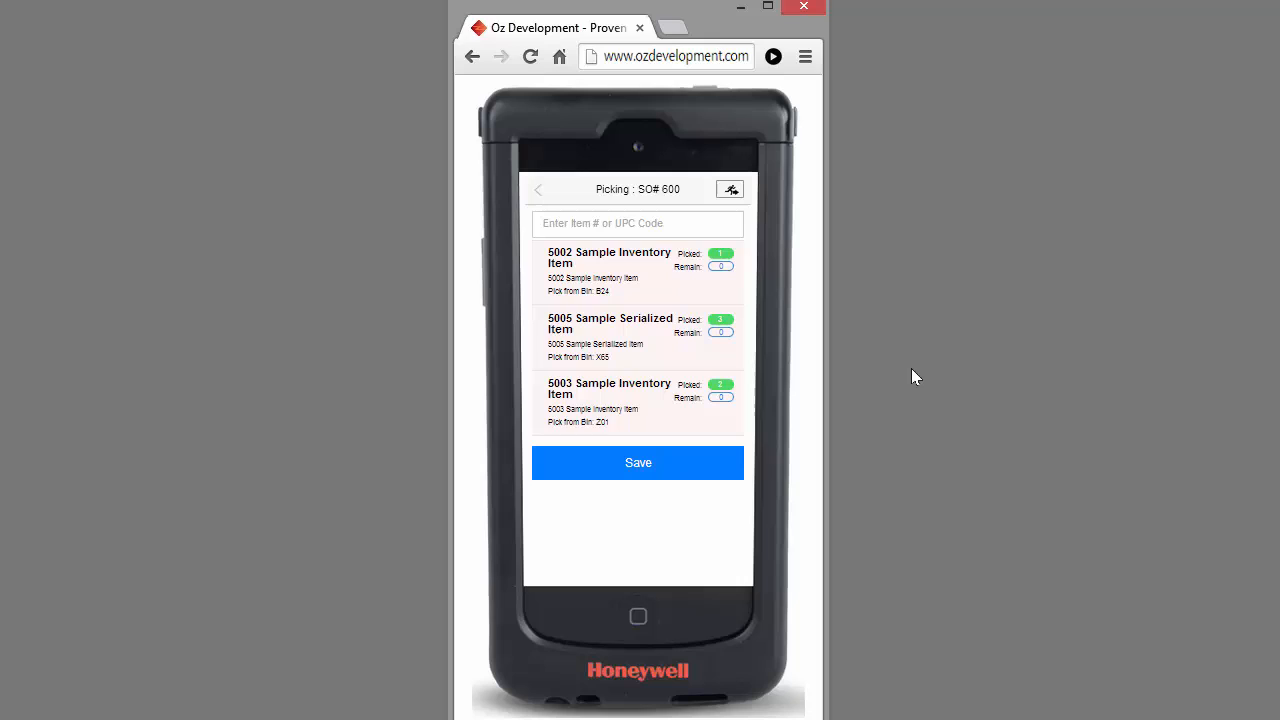
{"action": "left_click", "coordinate": [636, 462]}
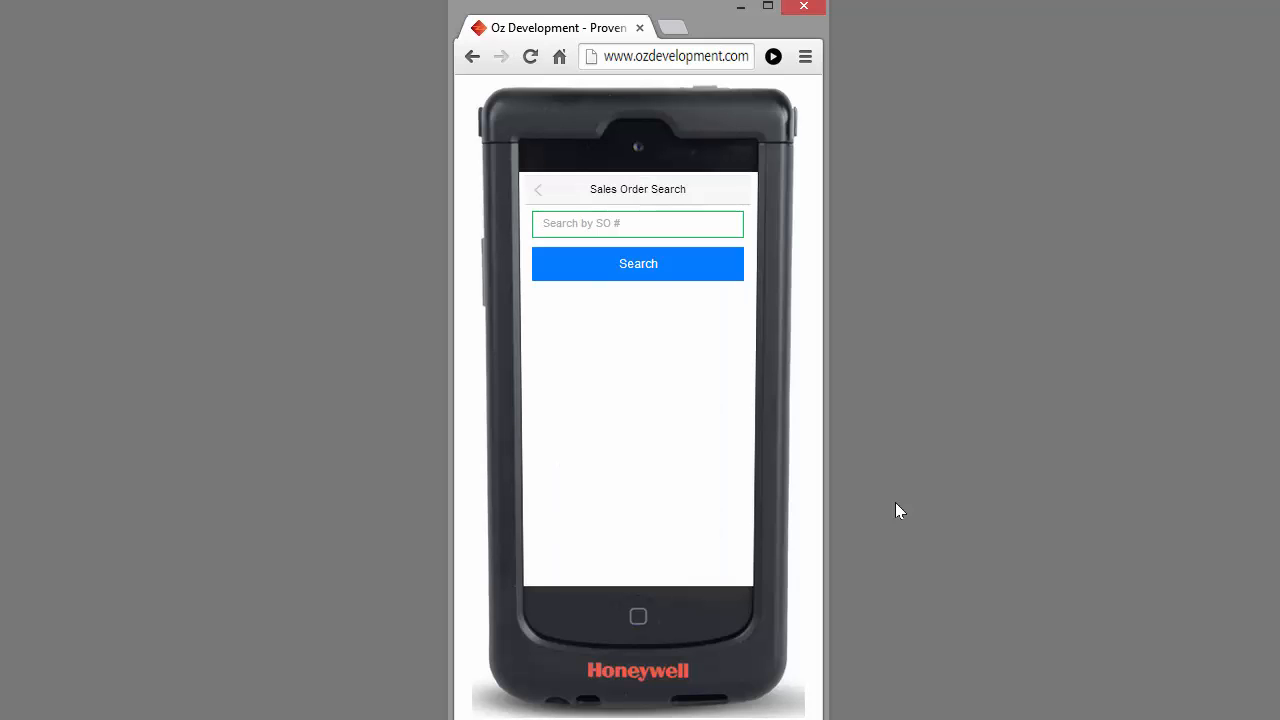
Reload sales order 600 in NetSuite and view its Item Fulfillment record SH00000448 under History.
{"action": "key", "text": "alt+tab"}
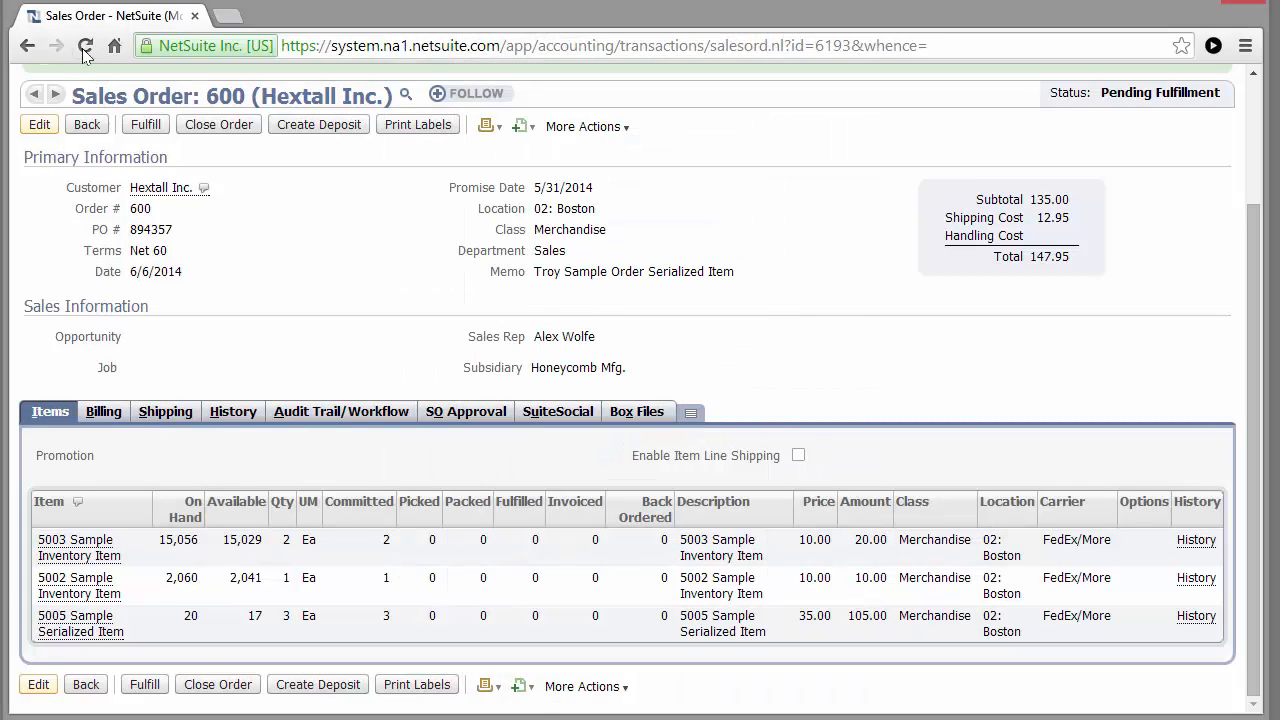
{"action": "left_click", "coordinate": [84, 46]}
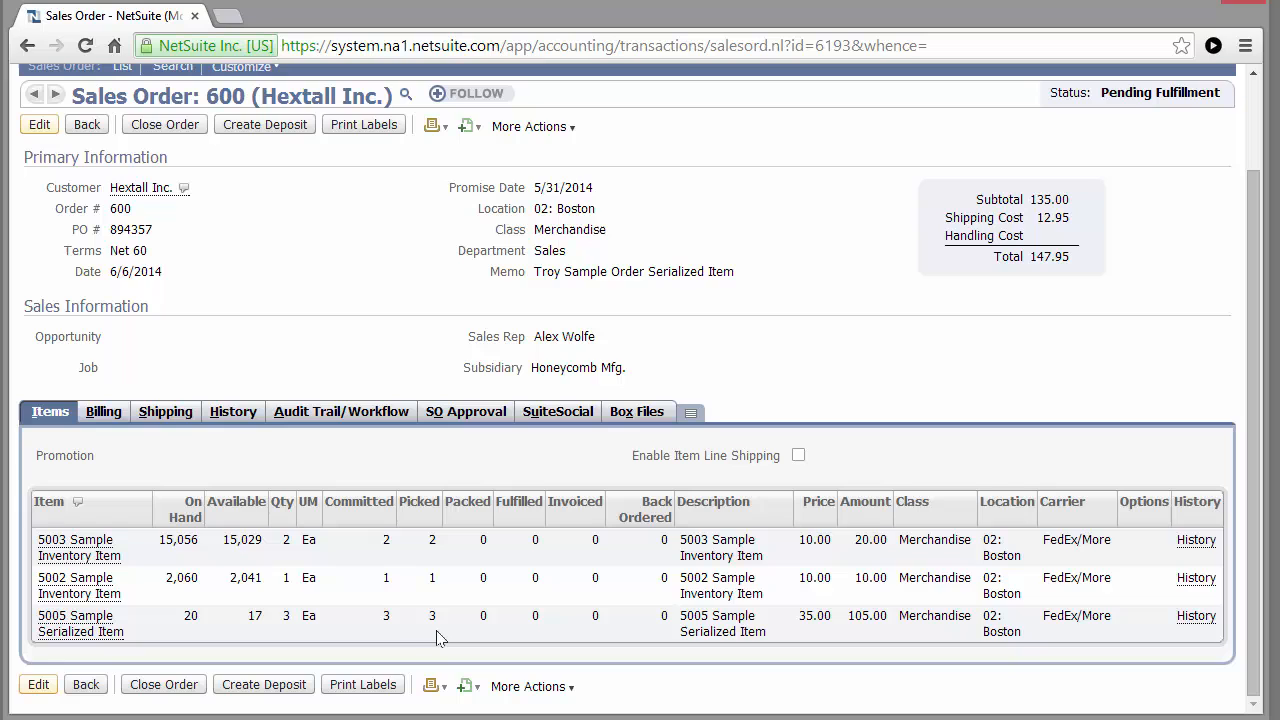
{"action": "left_click", "coordinate": [232, 412]}
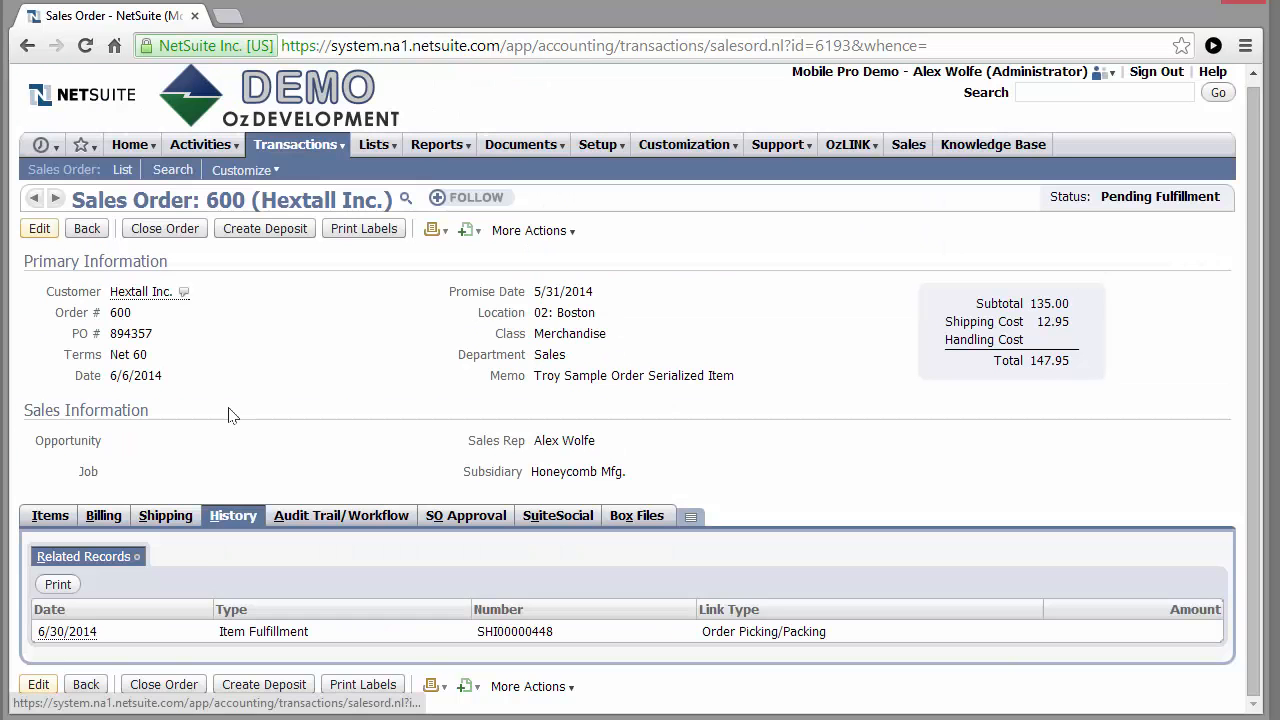
{"action": "left_click", "coordinate": [68, 632]}
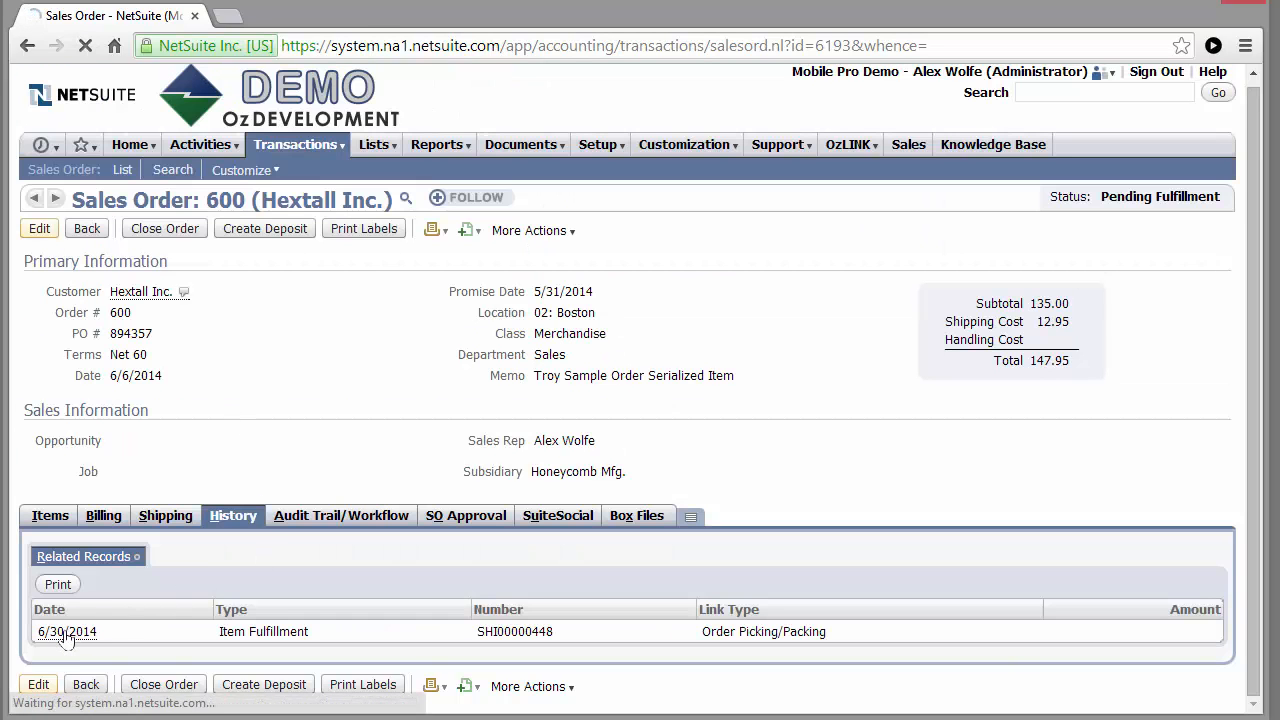